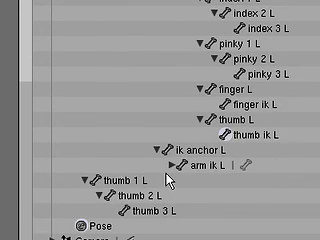
Step: Scroll the Outliner to reach the left hand's thumb and finger bones
{"action": "scroll", "scroll_direction": "down", "scroll_amount": 3}
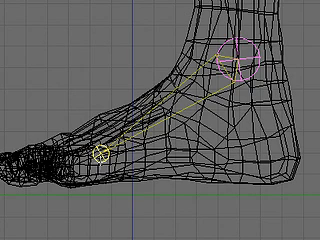
Step: Select the ankle joint to start the foot bones toward the toes
{"action": "left_click", "coordinate": [99, 156]}
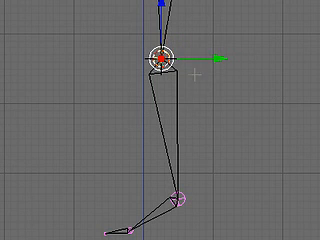
Step: Open the context menu on the leg bones to adjust the thigh-shin-foot chain
{"action": "right_click", "coordinate": [150, 70]}
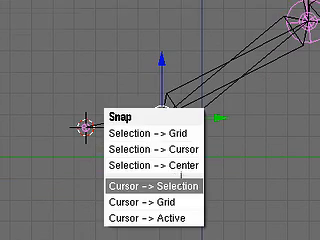
Step: Snap the 3D cursor onto the selected bone joint with Cursor to Selection
{"action": "left_click", "coordinate": [160, 184]}
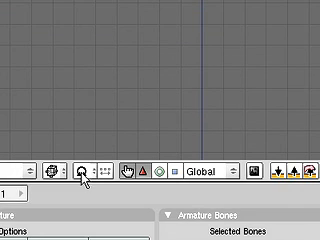